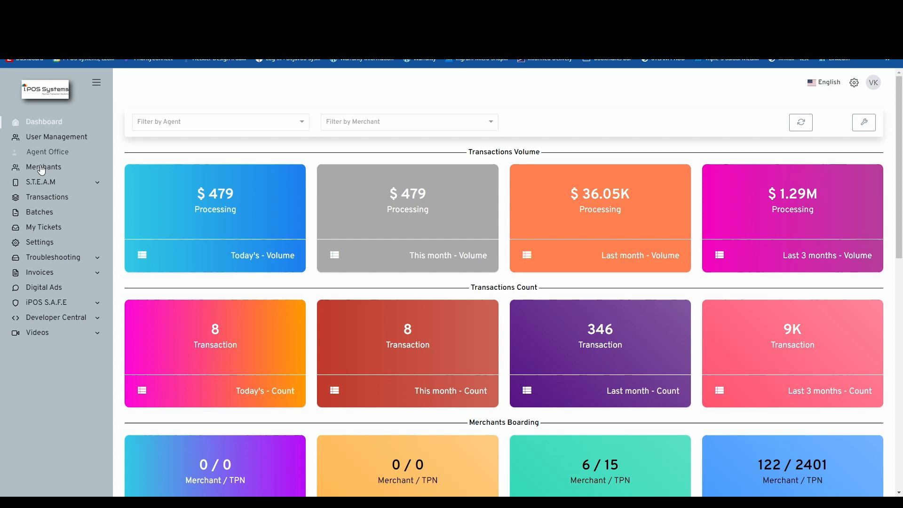
Show My Merchant 123 in the Merchants list with its stores and devices.
left_click(44, 167)
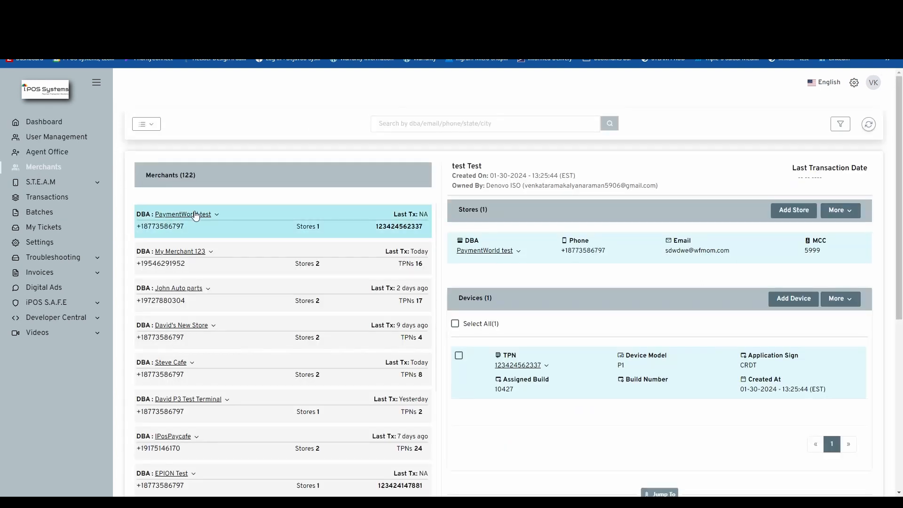
mouse_move(213, 281)
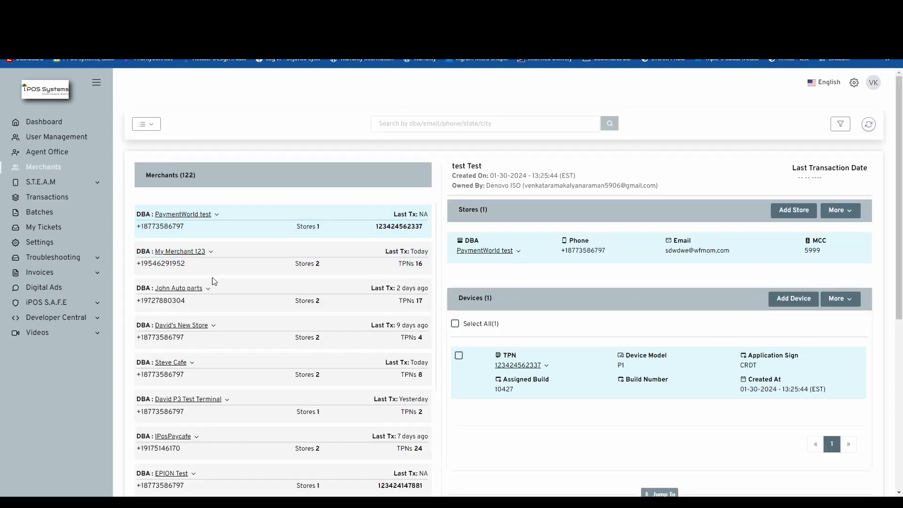
mouse_move(201, 245)
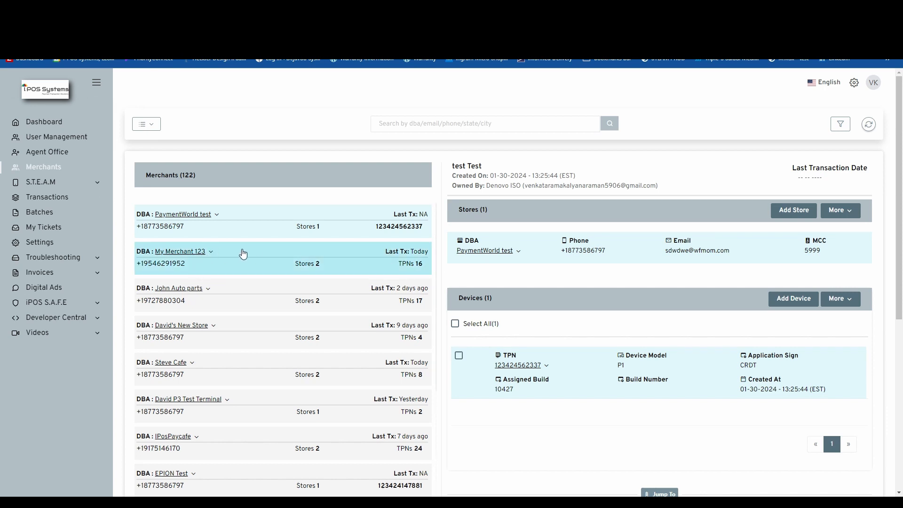
mouse_move(271, 266)
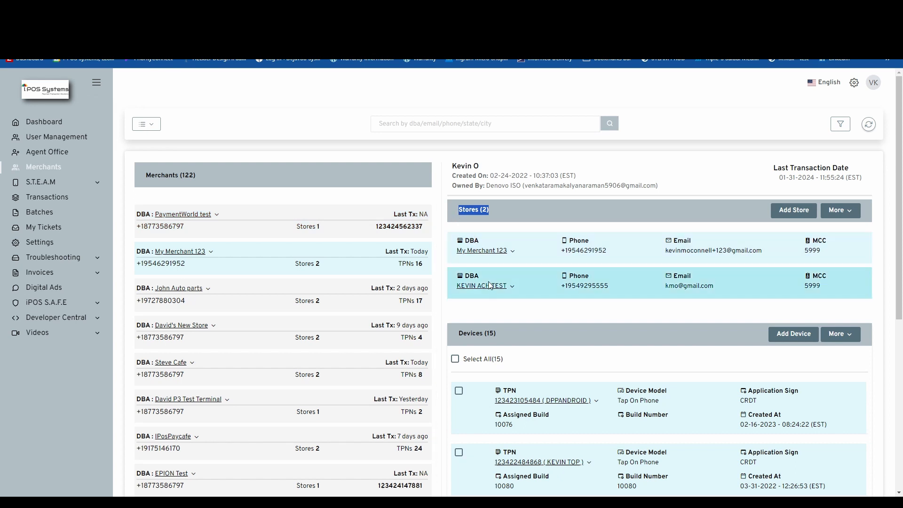
mouse_move(491, 274)
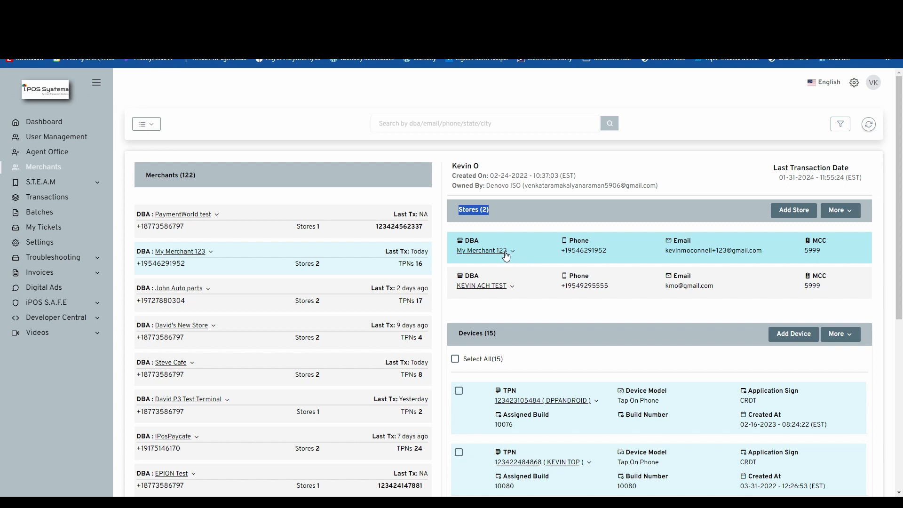
mouse_move(496, 253)
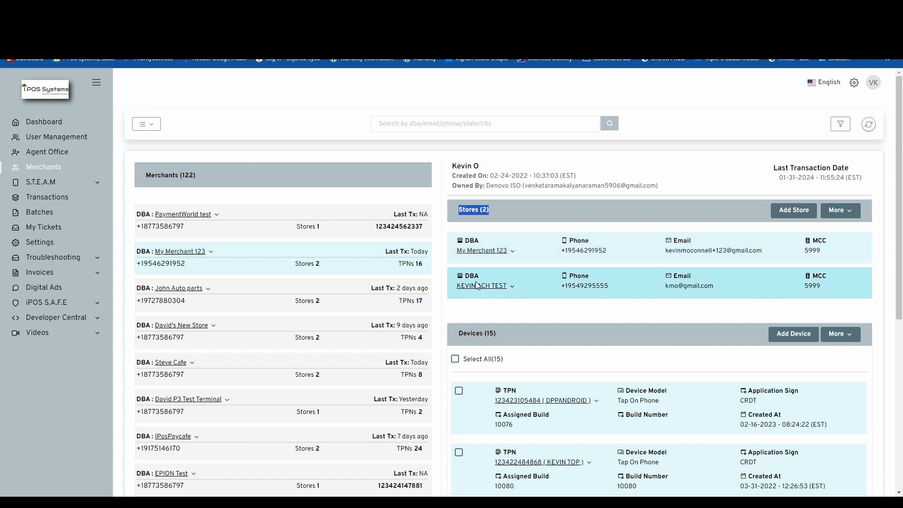
left_click(481, 250)
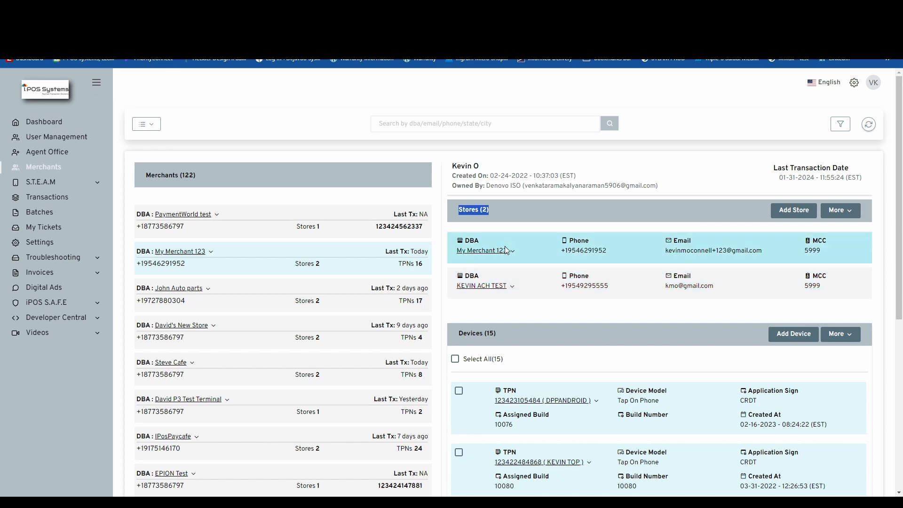
mouse_move(530, 241)
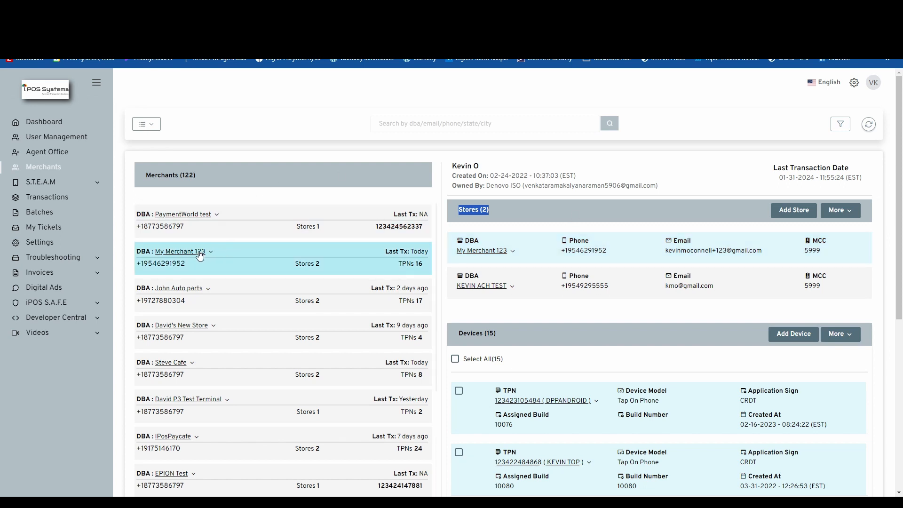
Use Login As on My Merchant 123 to reach that merchant's own dashboard.
left_click(211, 251)
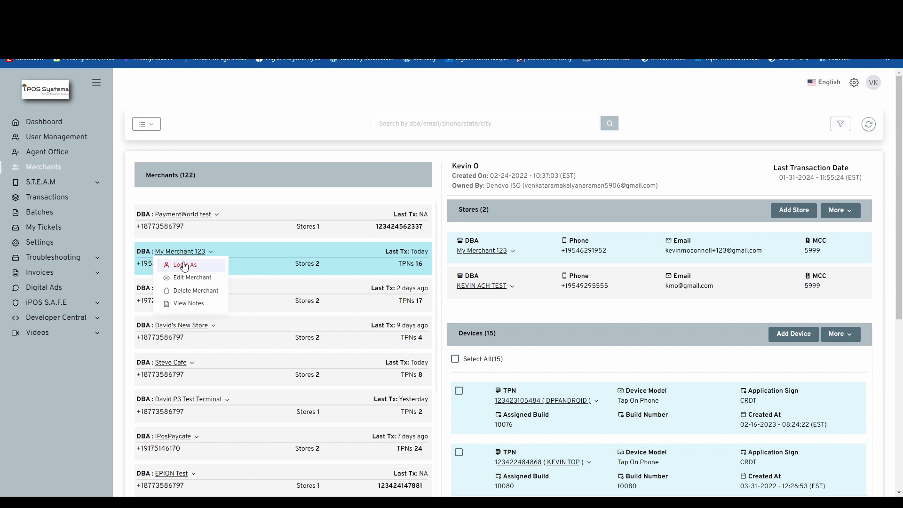
left_click(185, 265)
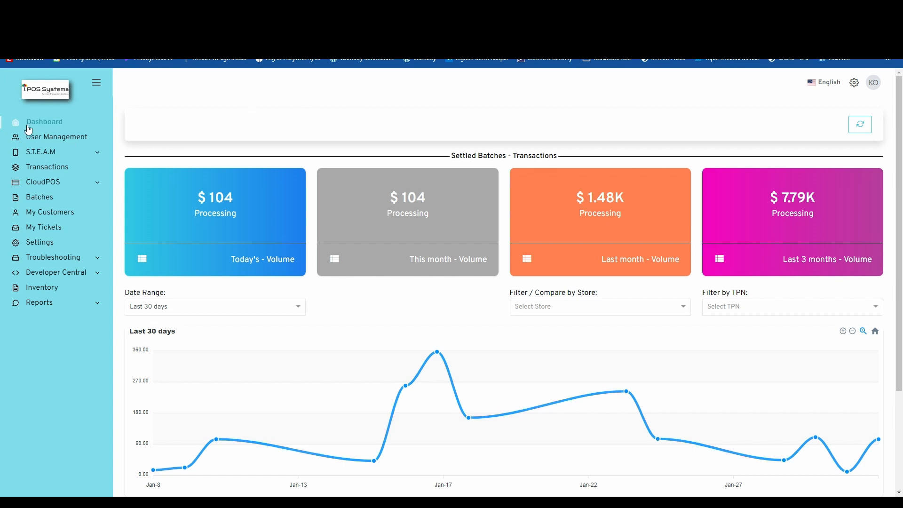
mouse_move(57, 140)
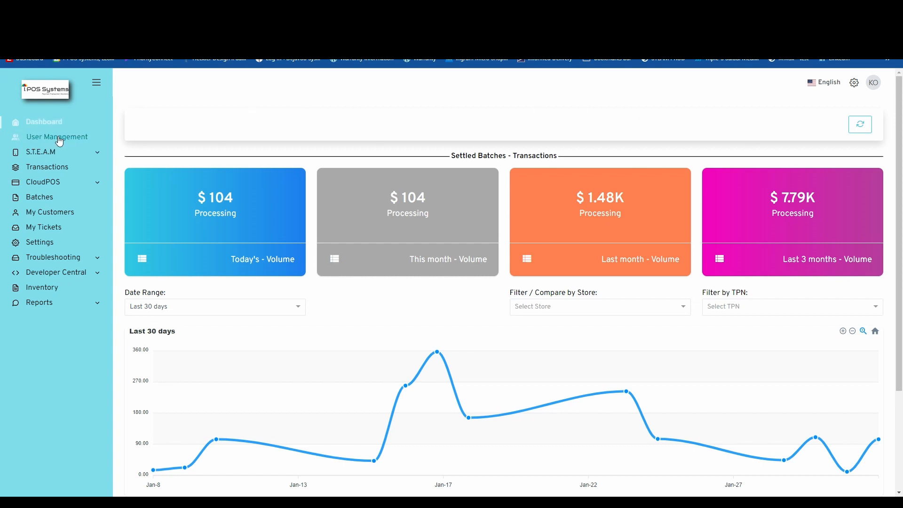
Show the merchant's User Management list and reveal its Add user / Download options.
left_click(56, 137)
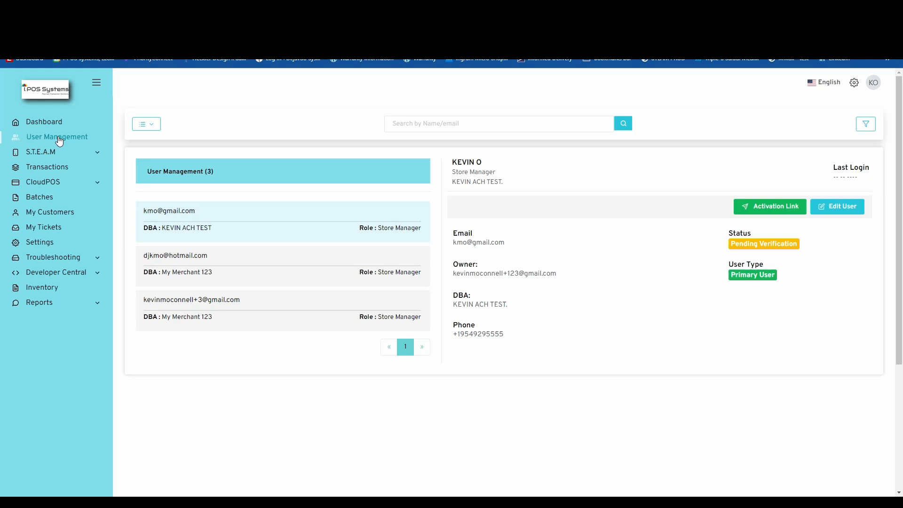
double_click(175, 172)
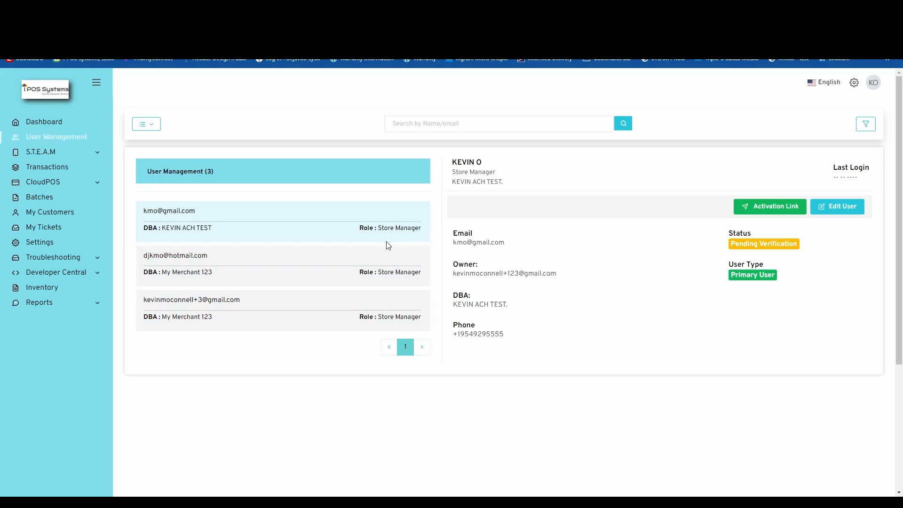
mouse_move(230, 164)
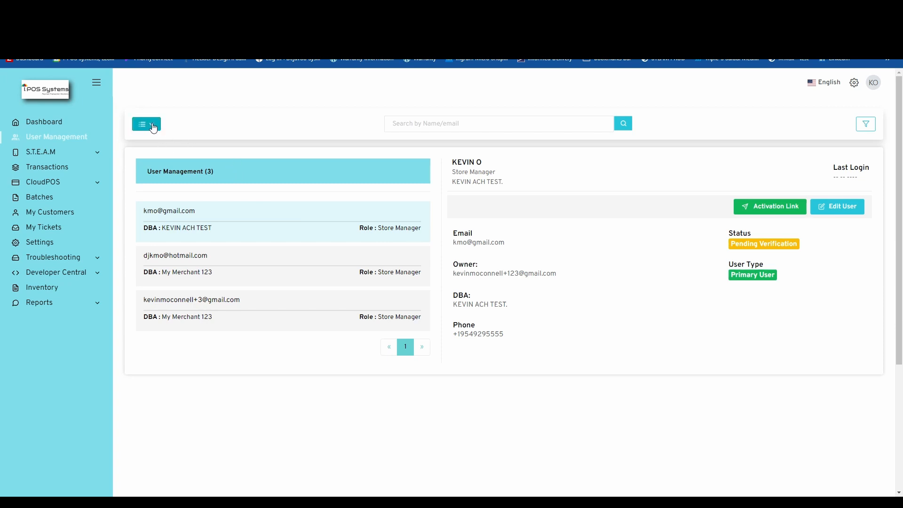
left_click(145, 123)
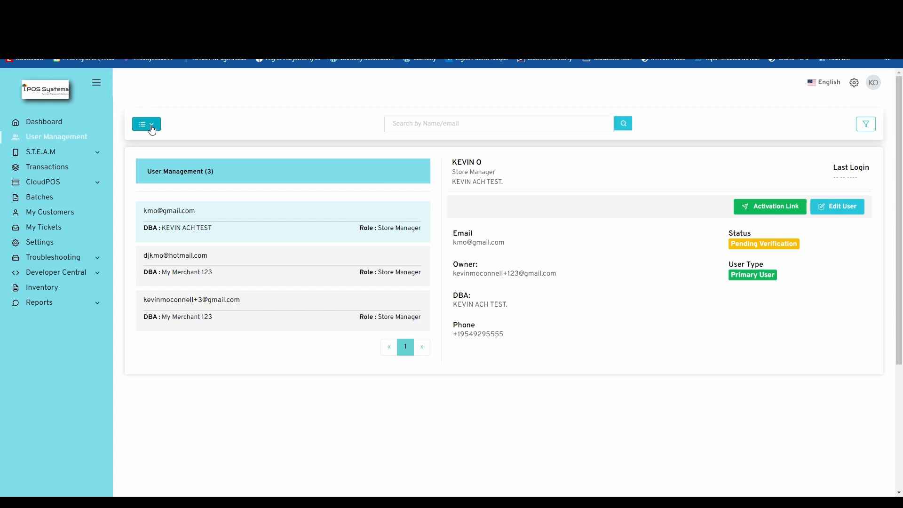
left_click(147, 123)
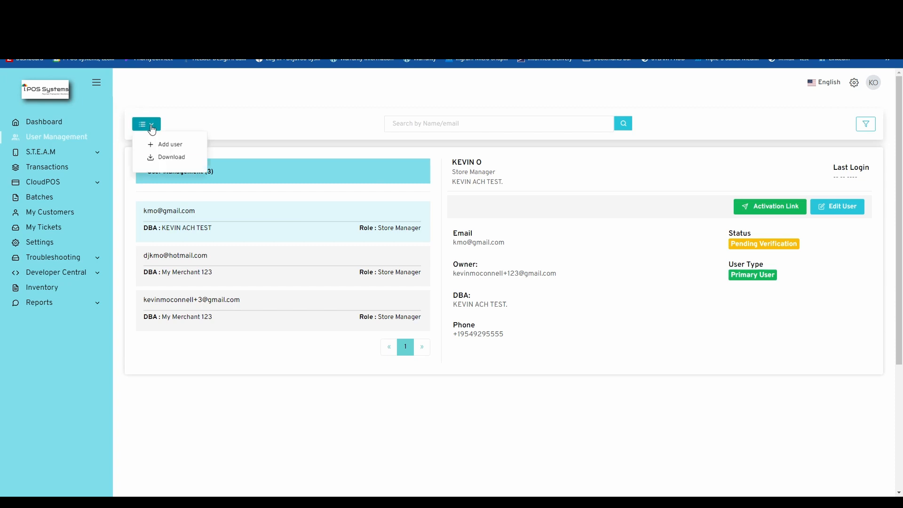
left_click(169, 144)
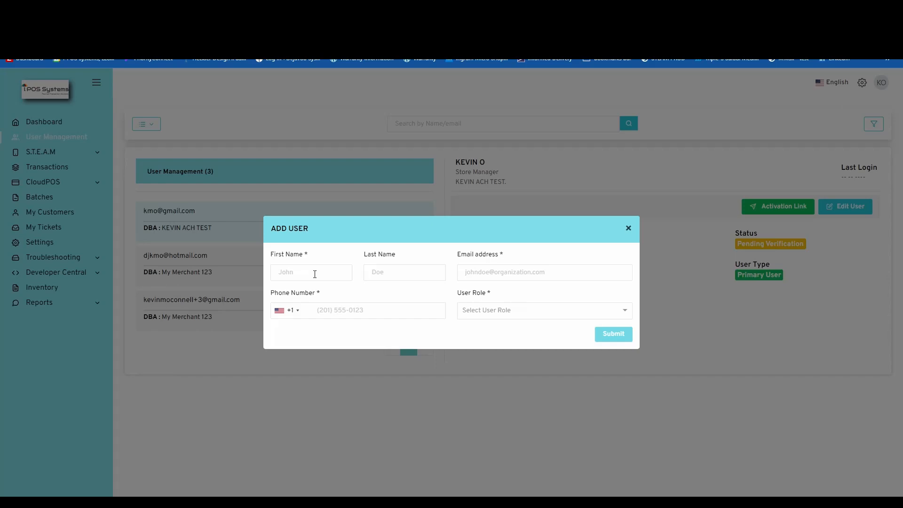
left_click(311, 273)
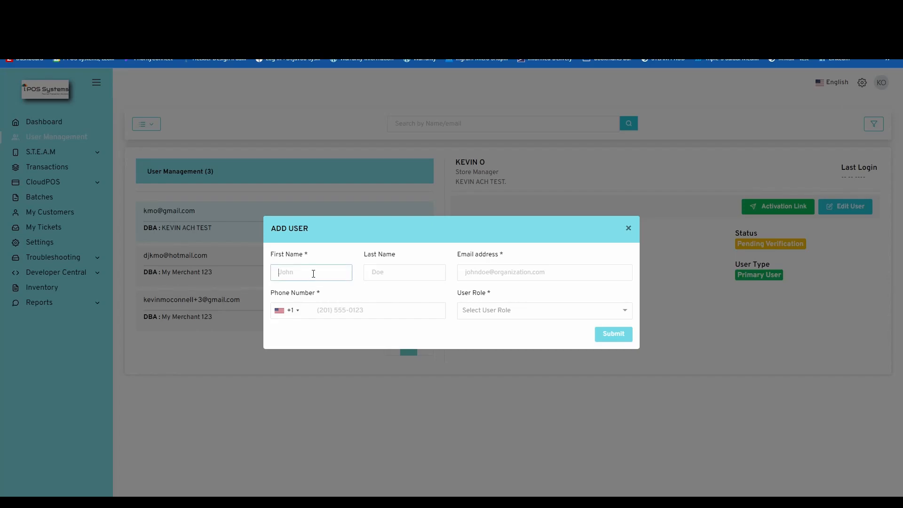
type("KEVIN")
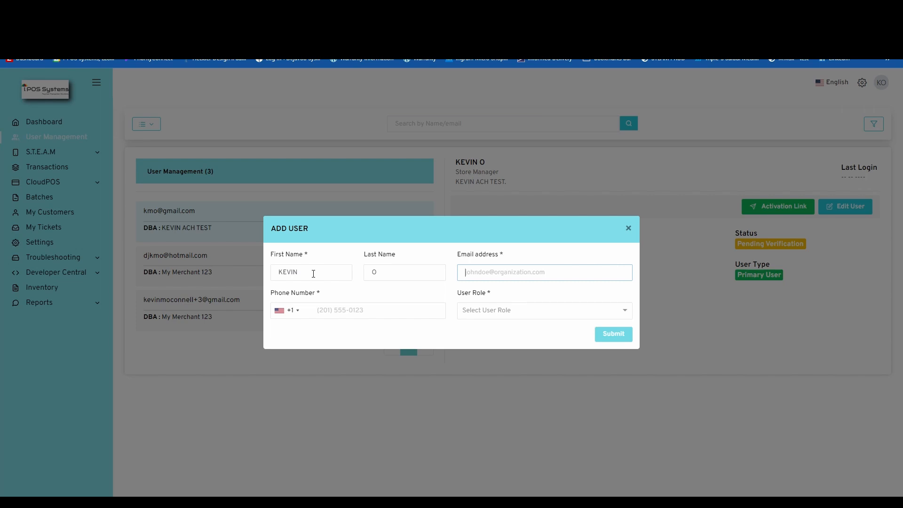
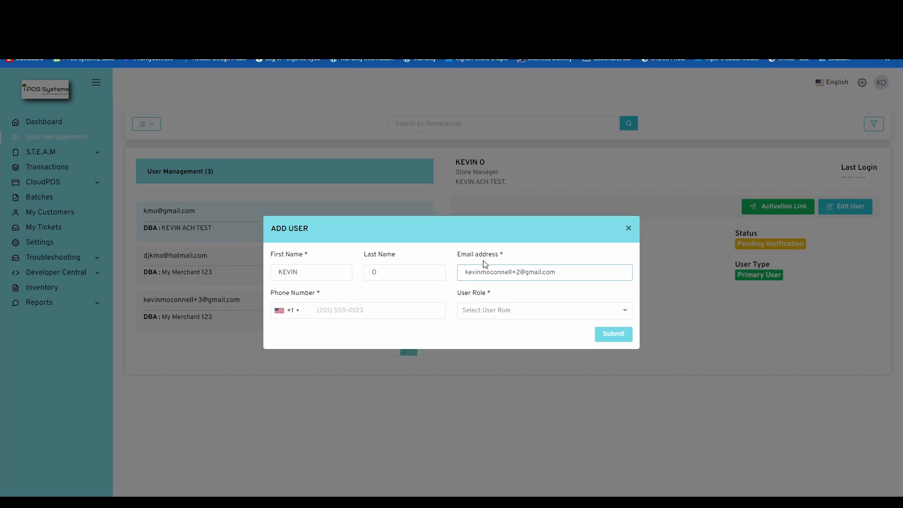
double_click(486, 272)
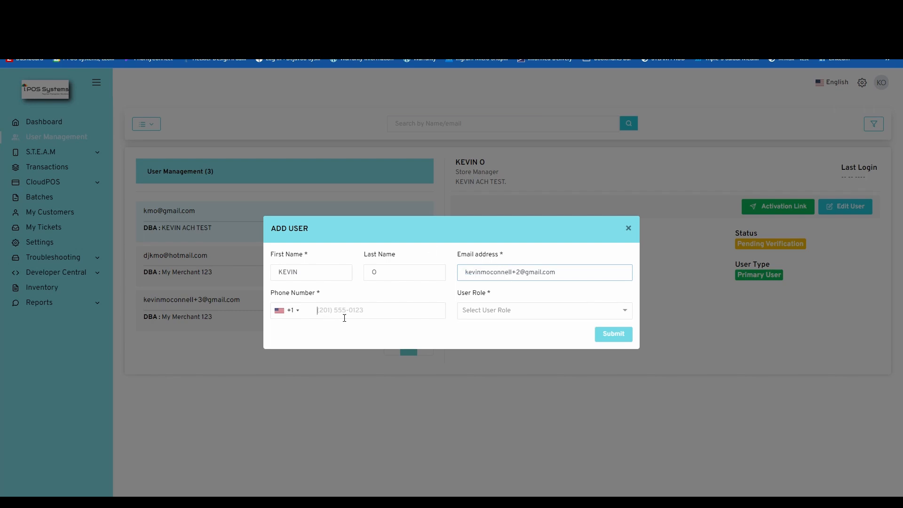
type("9546295")
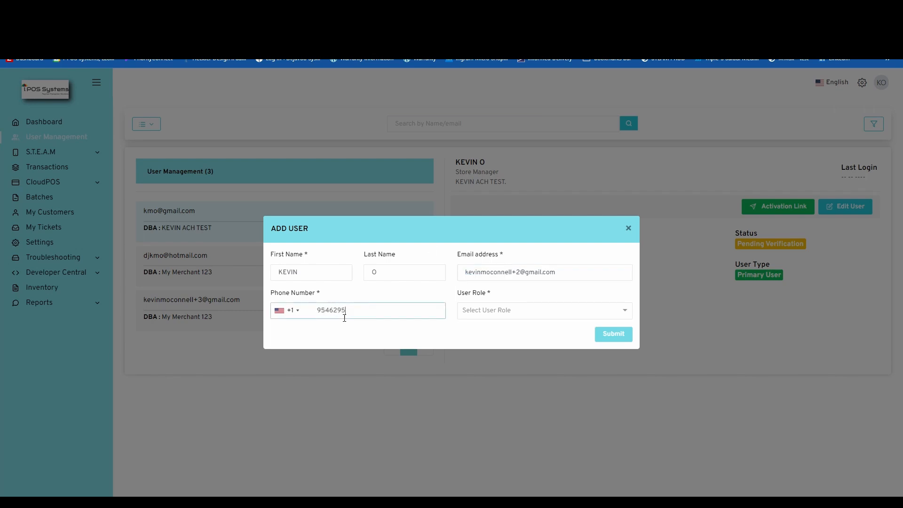
Set the new user's role to Store Manager.
left_click(542, 309)
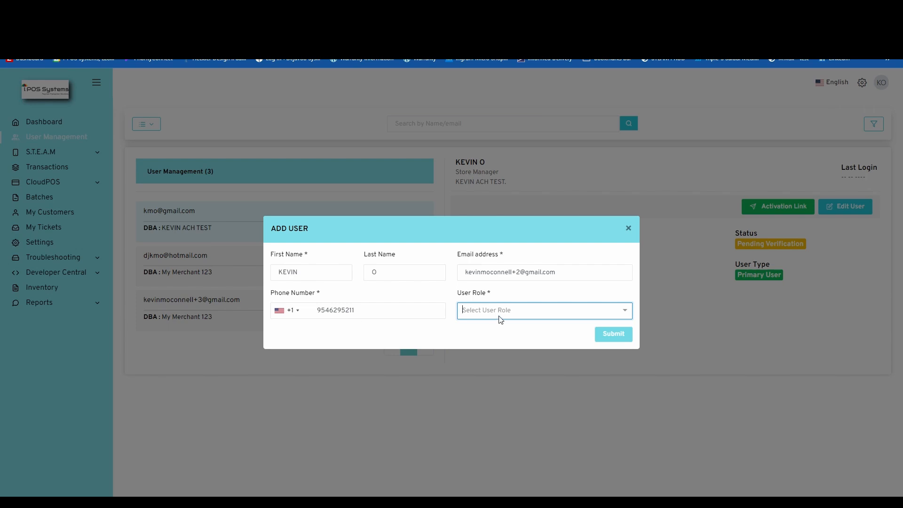
left_click(543, 310)
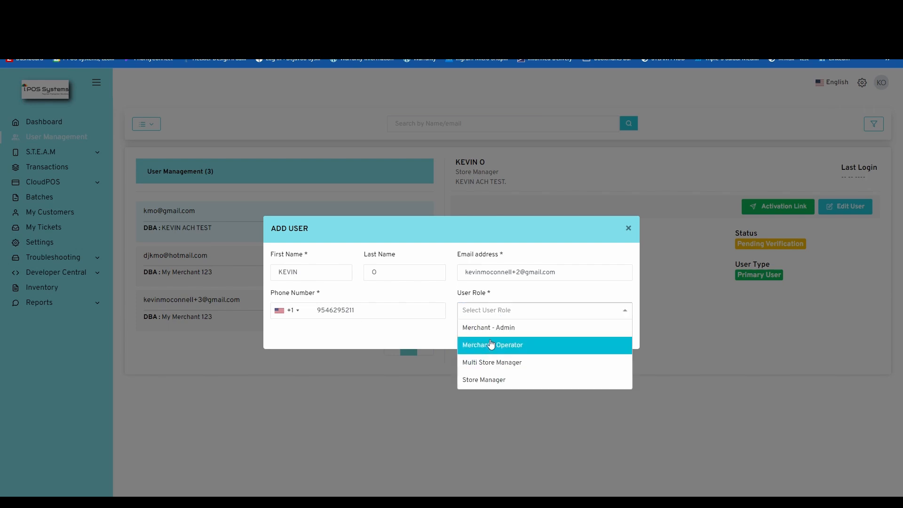
mouse_move(501, 328)
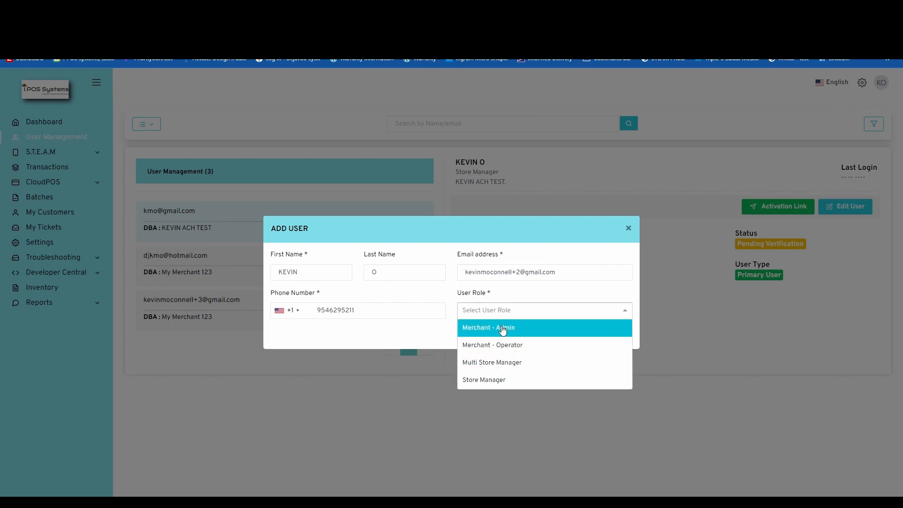
mouse_move(491, 345)
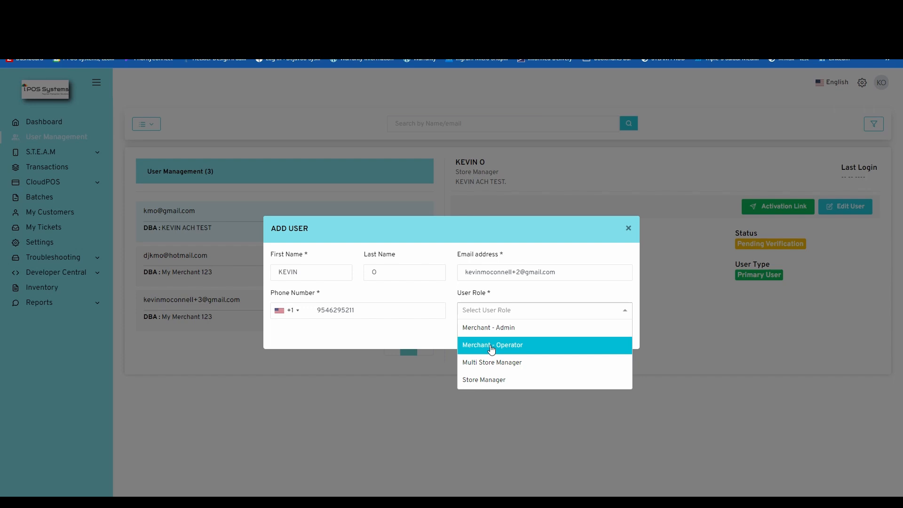
mouse_move(506, 362)
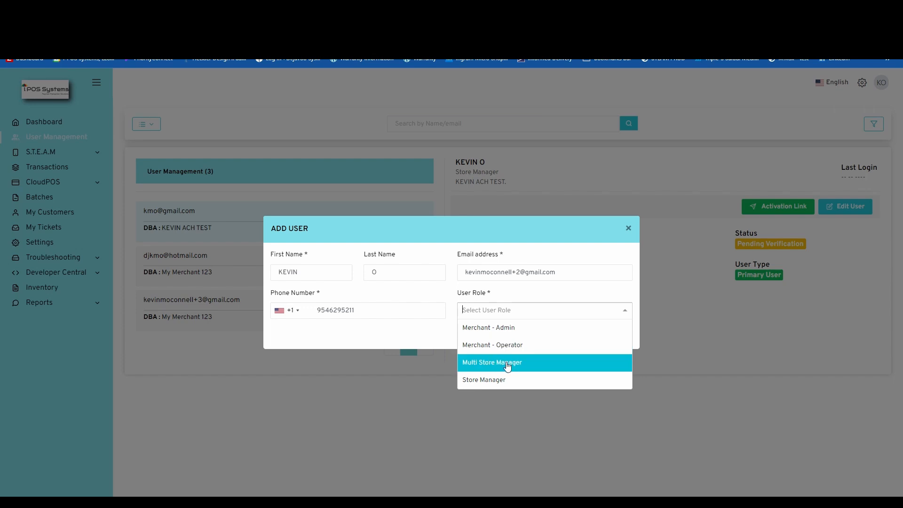
mouse_move(486, 383)
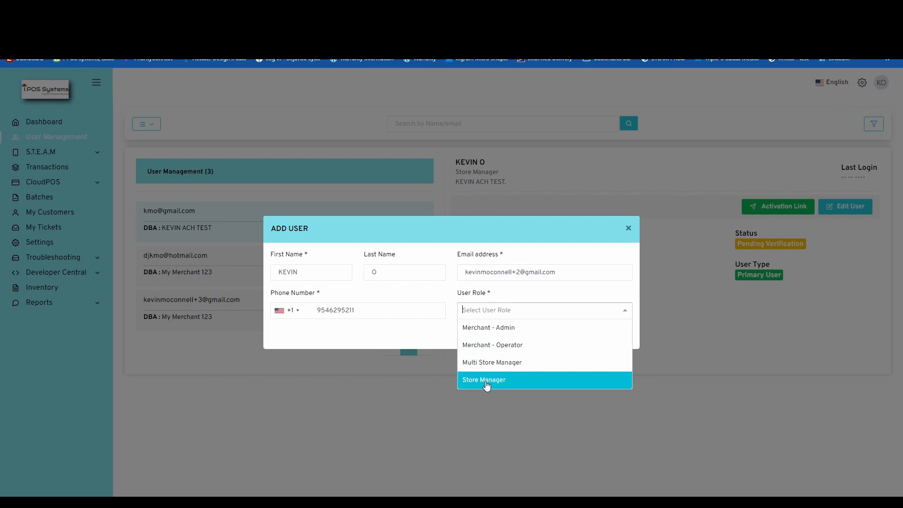
left_click(483, 379)
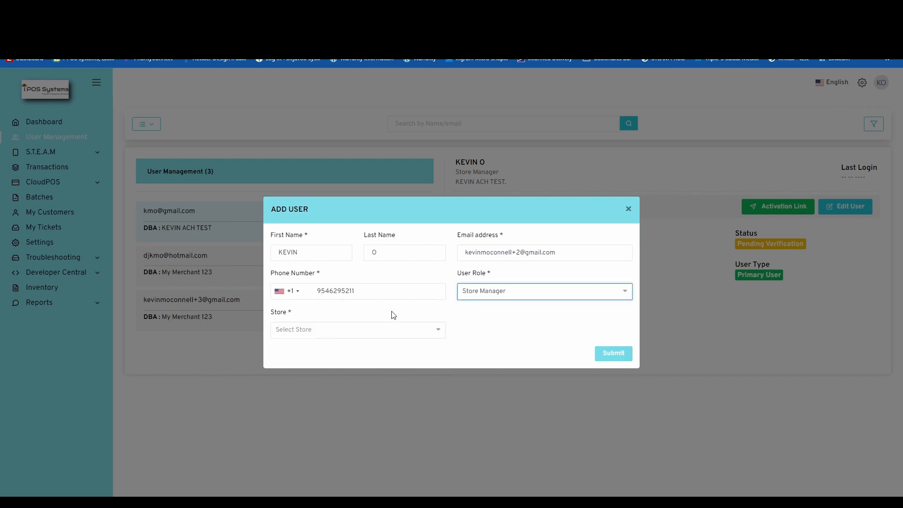
Assign the Store Manager user to the My Merchant 123 store.
left_click(357, 329)
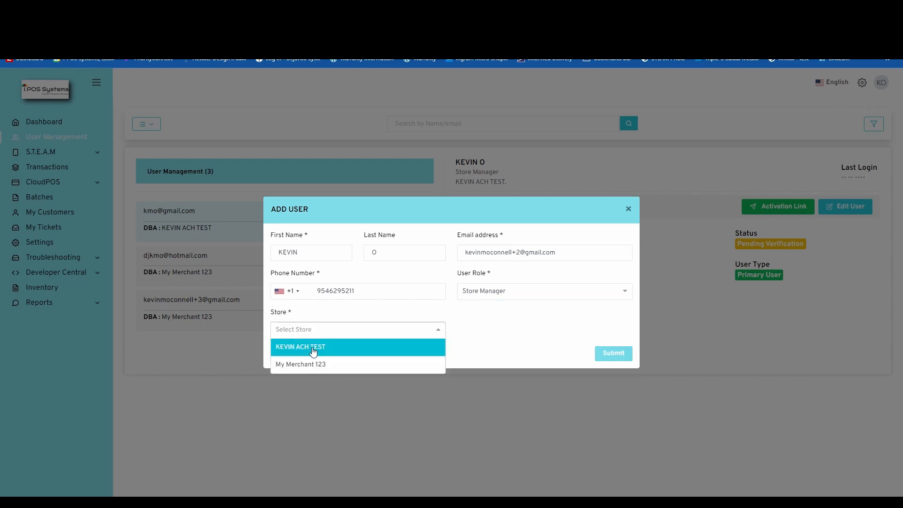
left_click(301, 364)
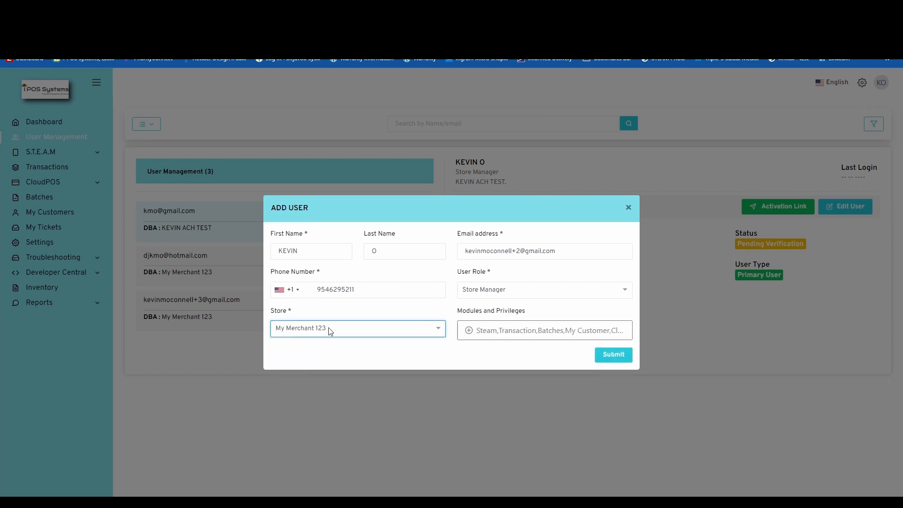
left_click(357, 328)
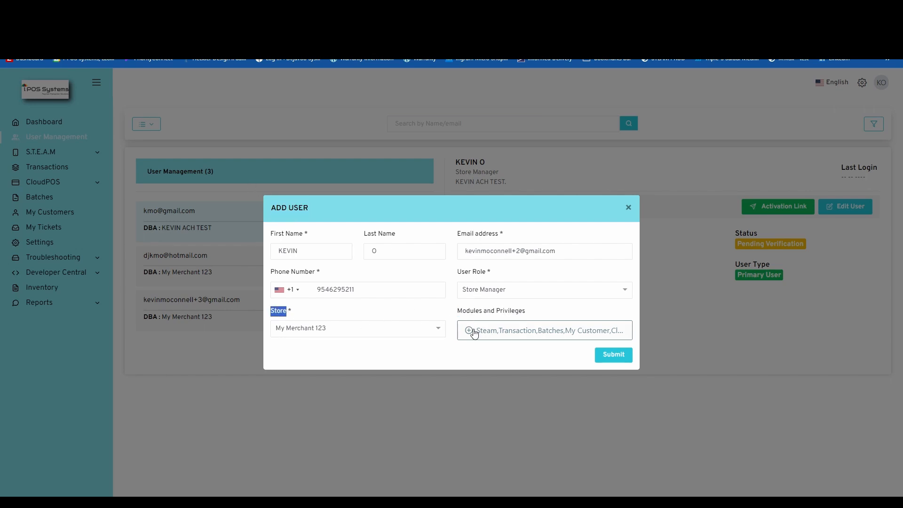
Review the Modules and Privileges groups (My Customer, CloudPOS, Steam) and leave them as checked.
left_click(542, 330)
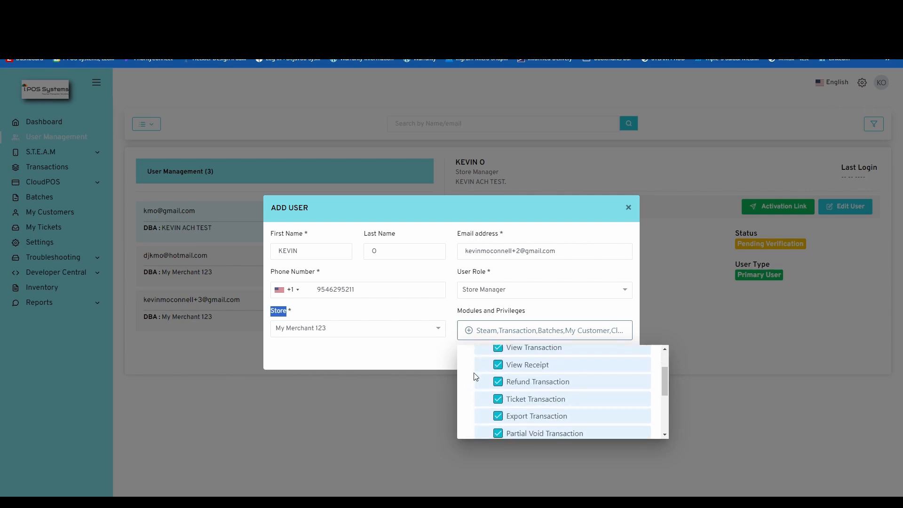
left_click(473, 371)
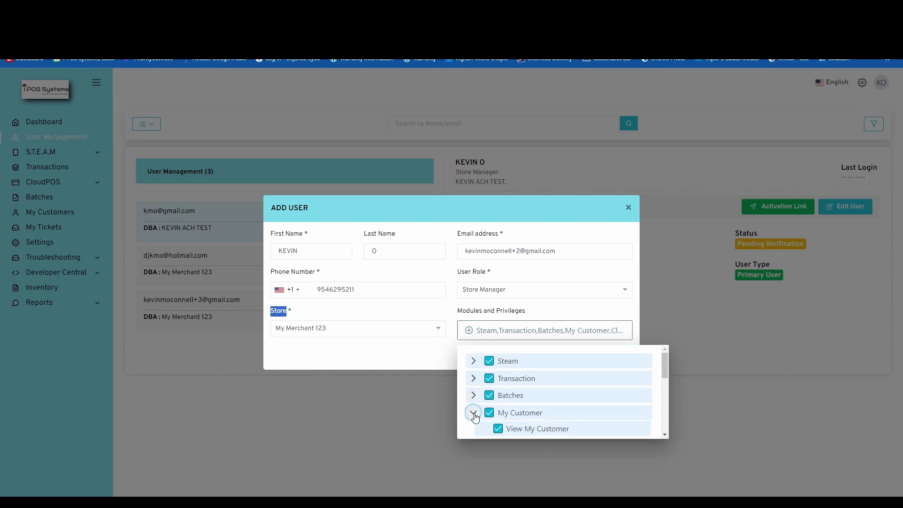
scroll("down", 3)
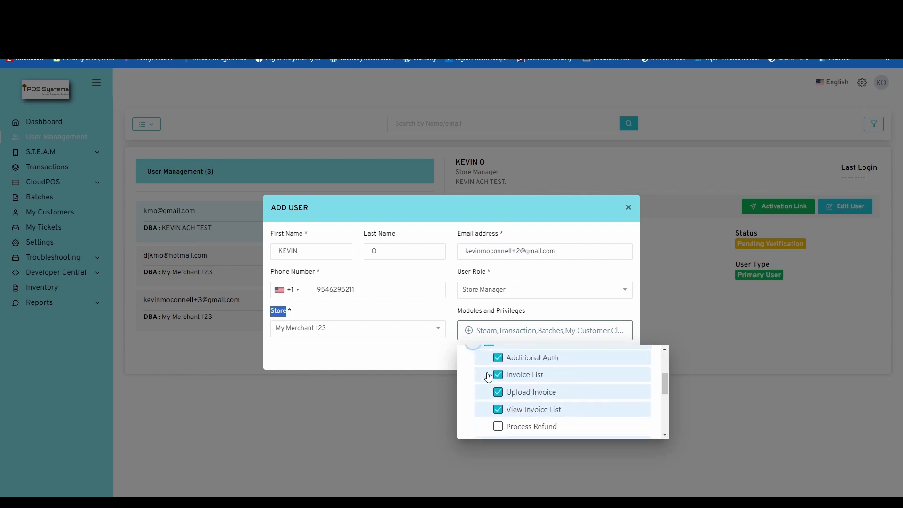
scroll("down", 3)
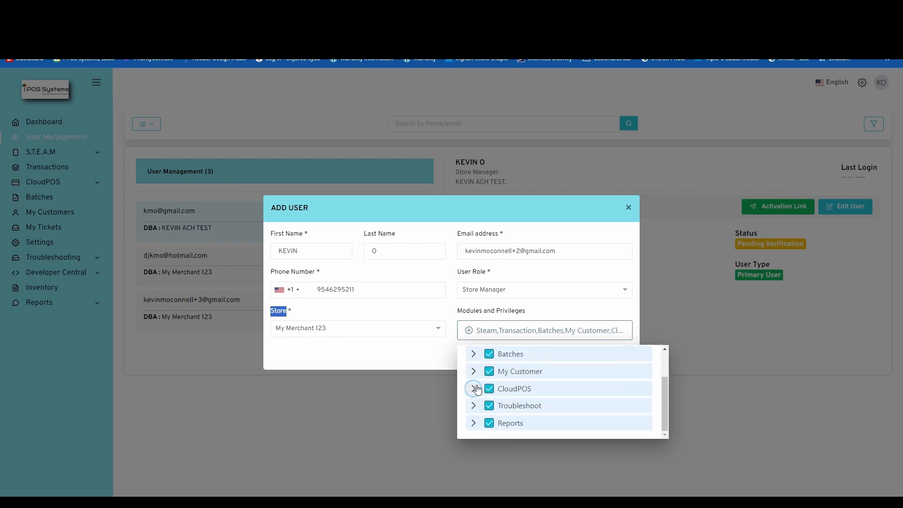
left_click(473, 422)
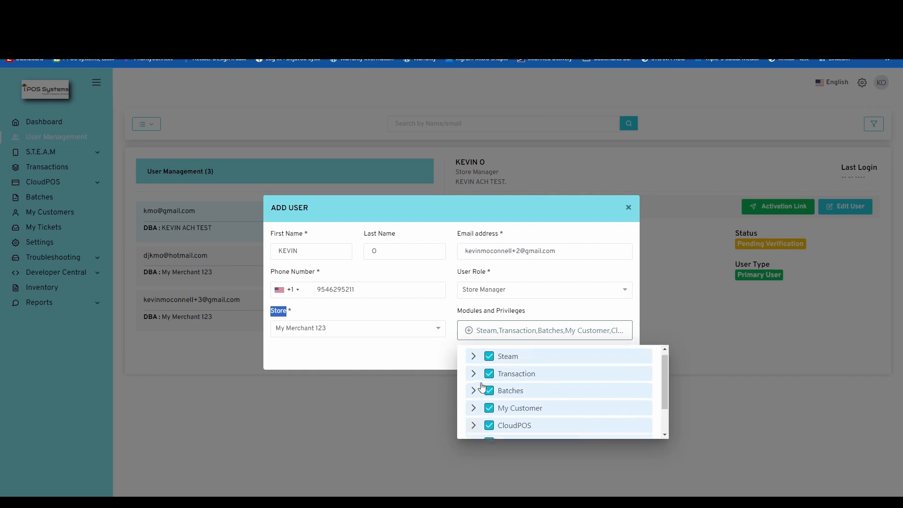
left_click(473, 356)
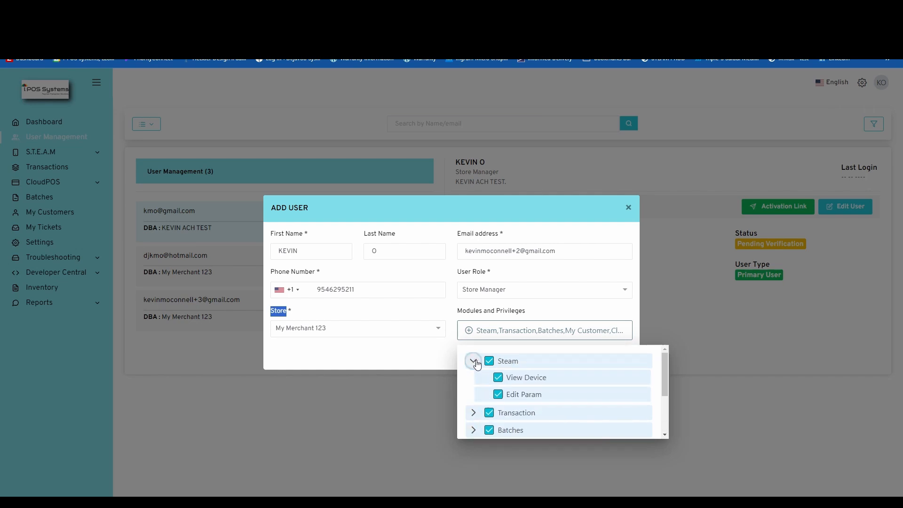
left_click(473, 360)
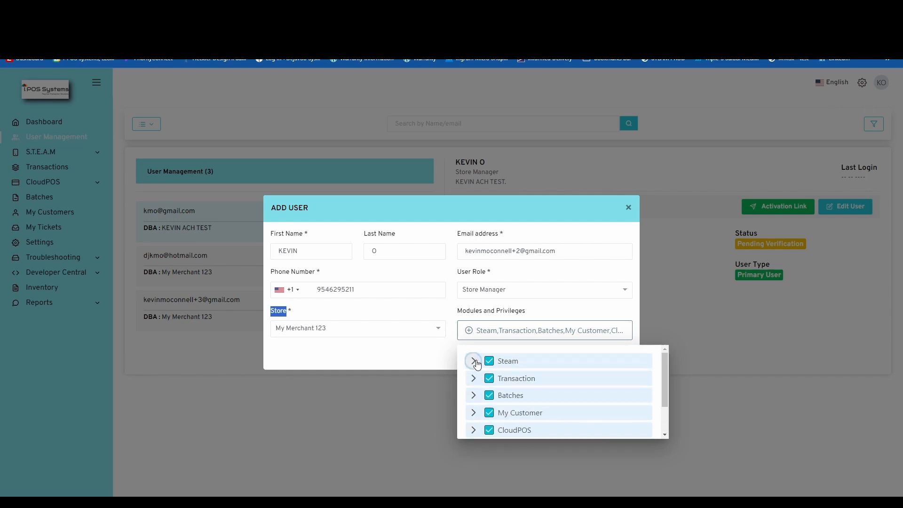
mouse_move(466, 277)
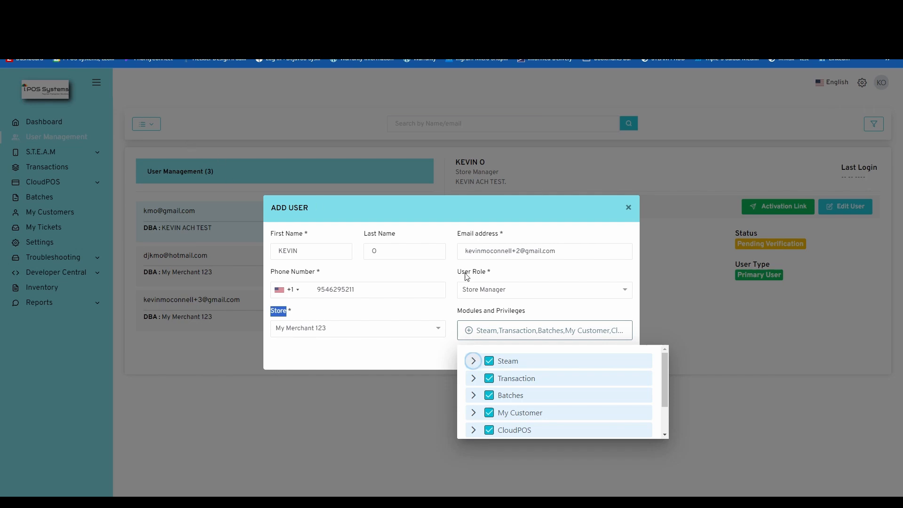
mouse_move(477, 390)
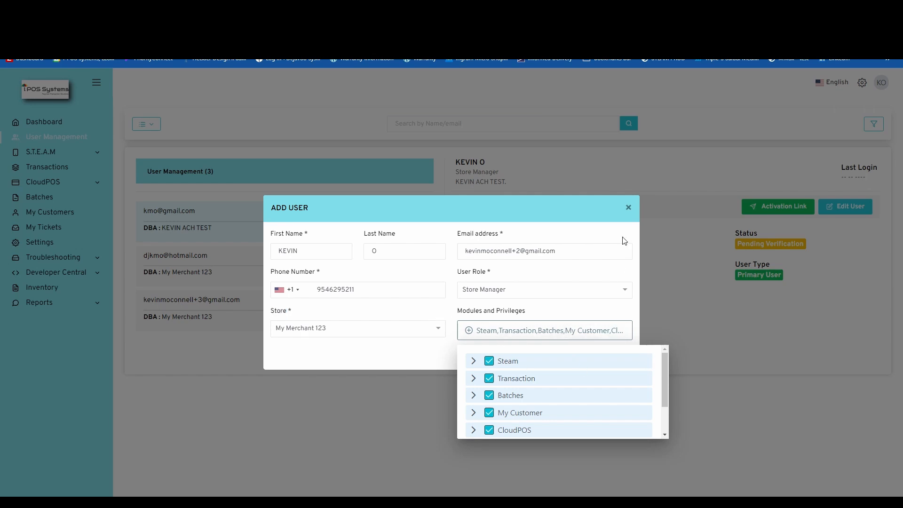
left_click(544, 330)
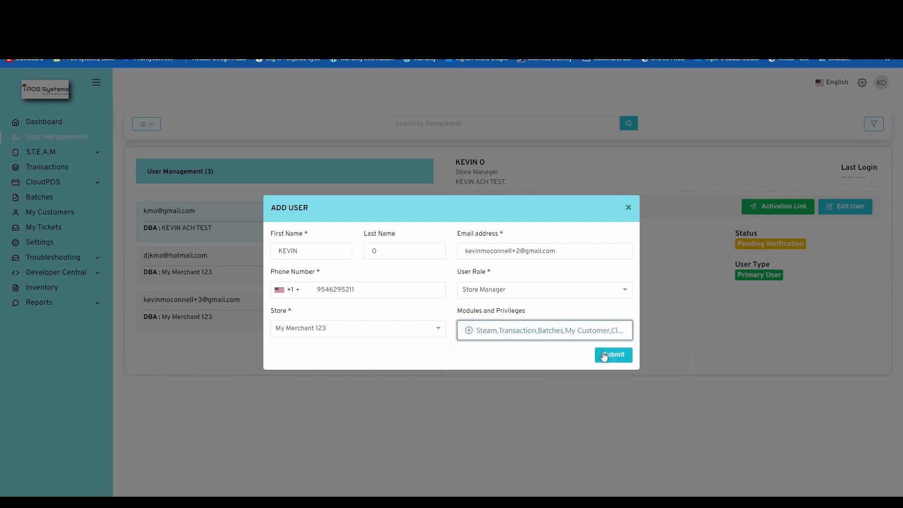
Submit the new Store Manager user, bringing the user list to four.
left_click(613, 354)
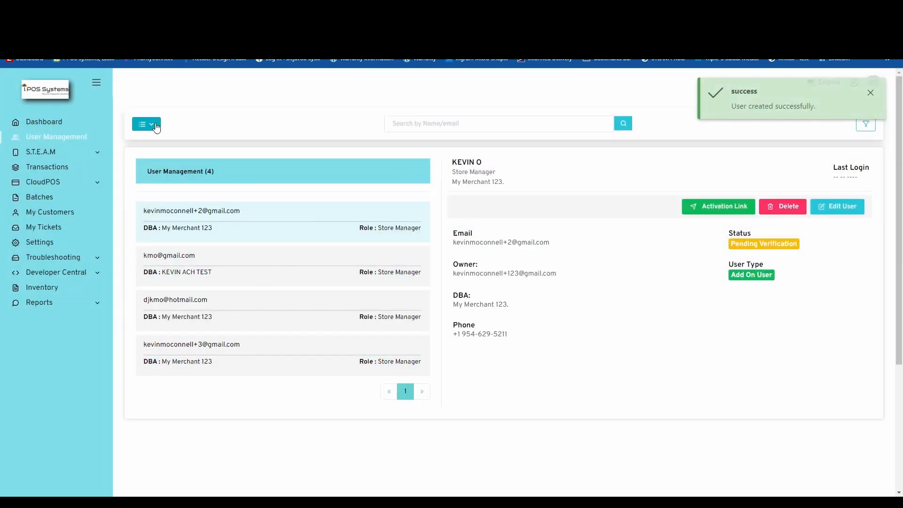
left_click(143, 123)
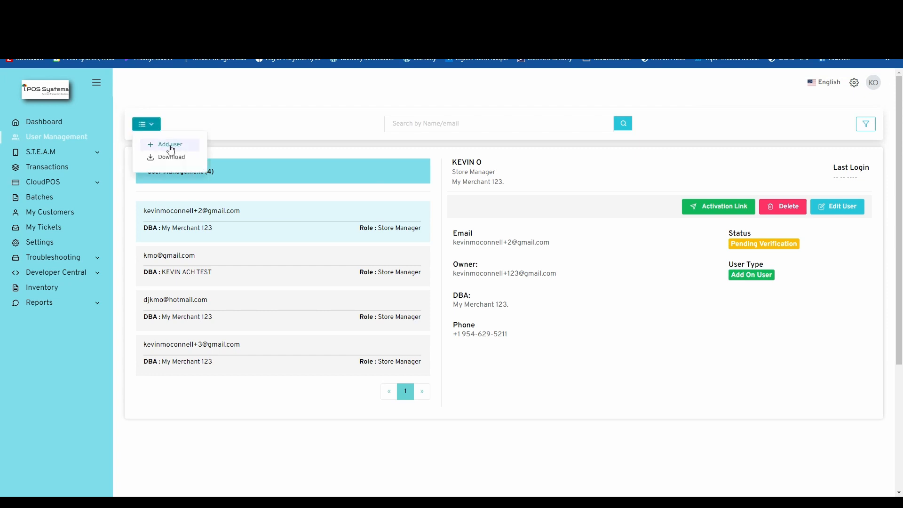
Start a second user Janie Doe with an email address and a 555 phone number.
left_click(169, 145)
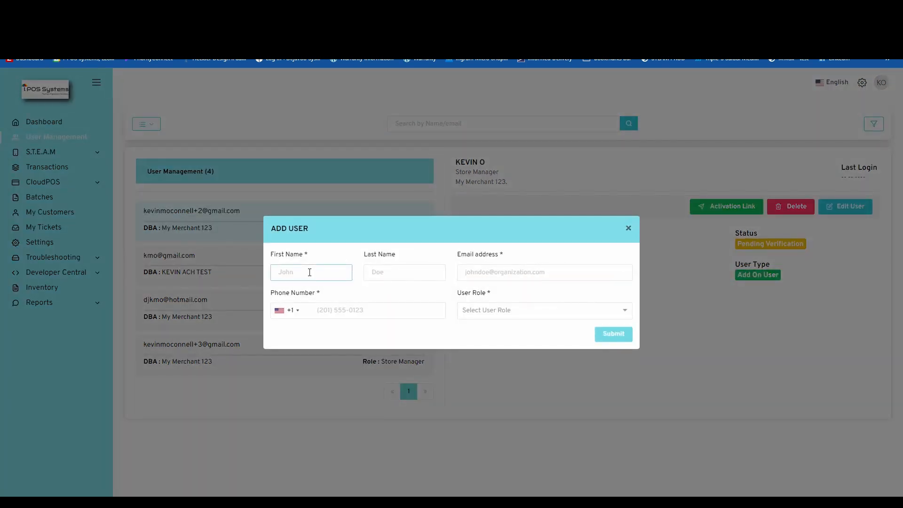
type("Ja")
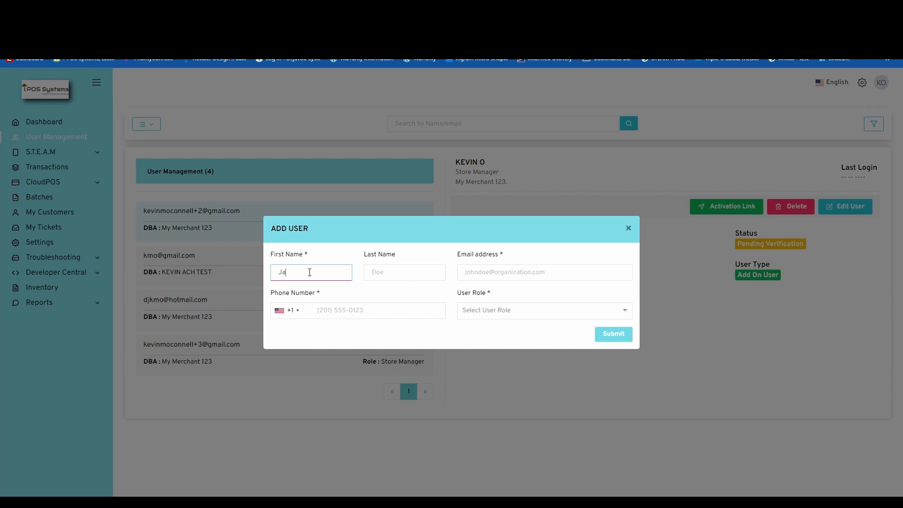
type("DO")
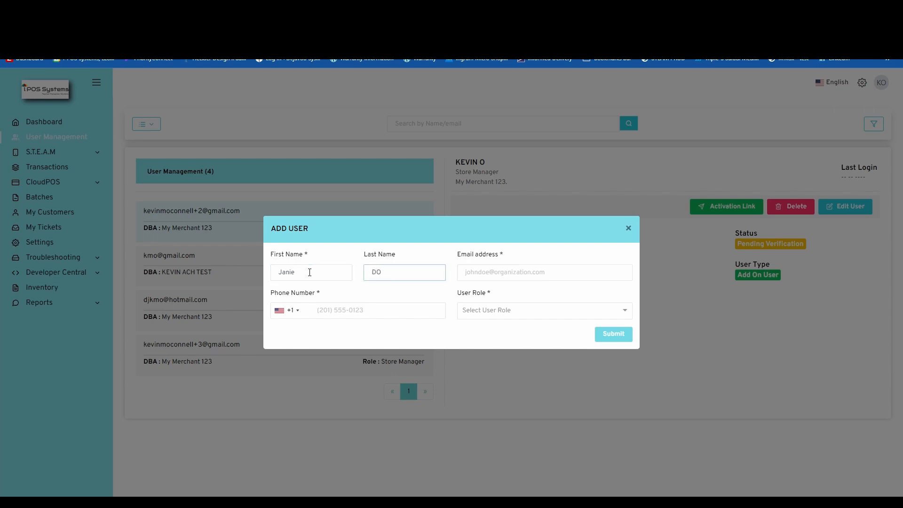
type("email_111111@email.com")
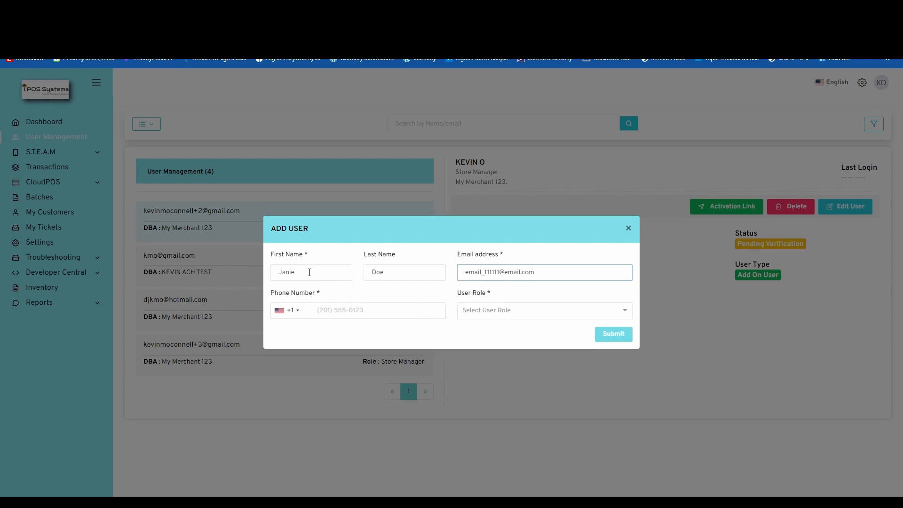
type("5555555555")
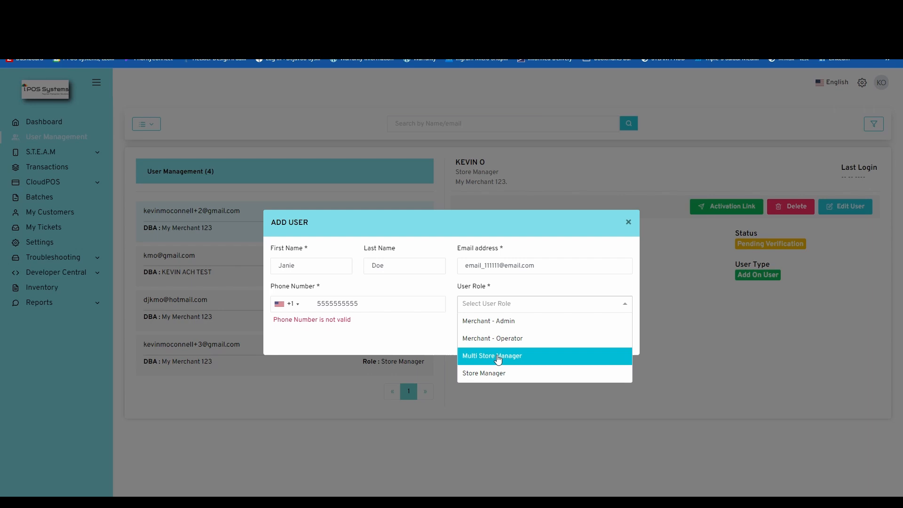
Make Janie Doe a Multi Store Manager assigned to KEVIN ACH TEST and My Merchant 123.
left_click(492, 355)
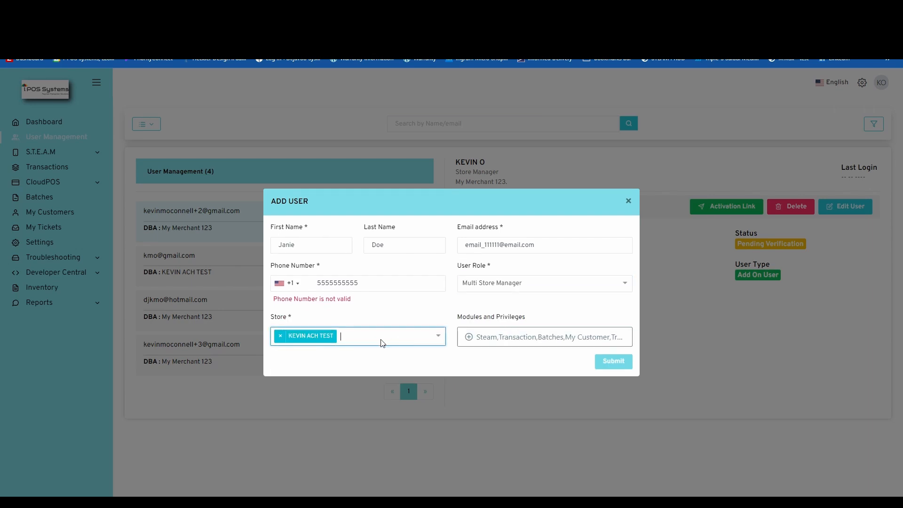
left_click(371, 336)
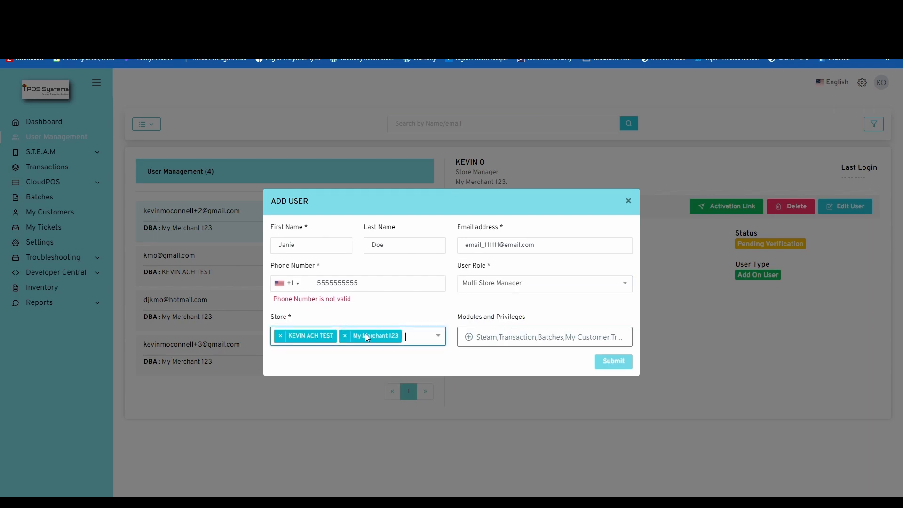
left_click(543, 337)
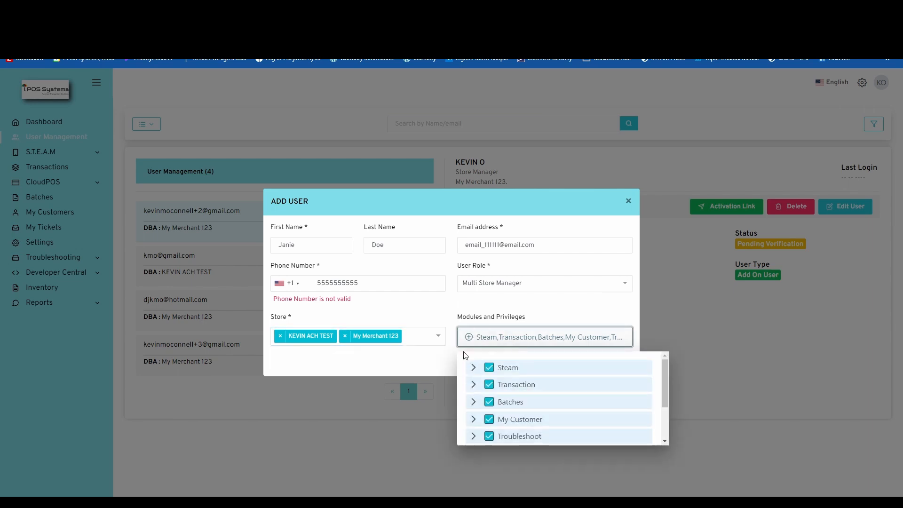
mouse_move(590, 365)
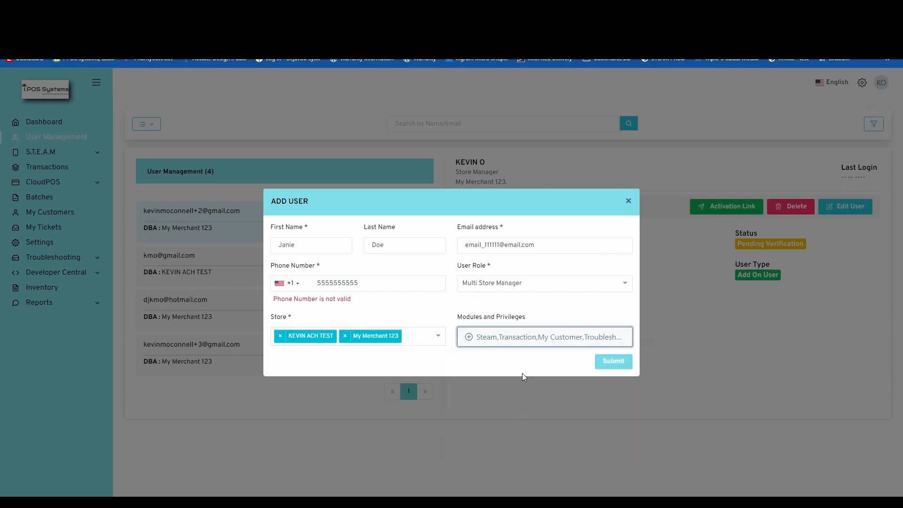
left_click(543, 337)
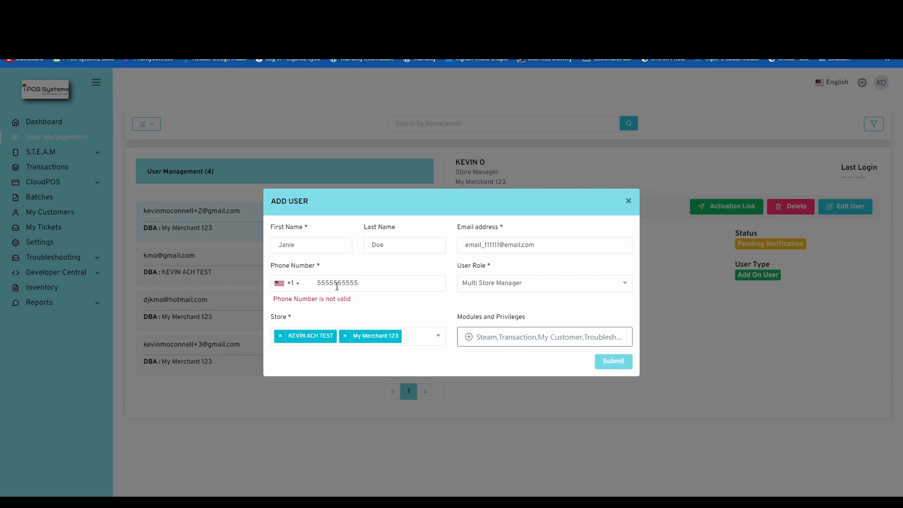
type("5555551234")
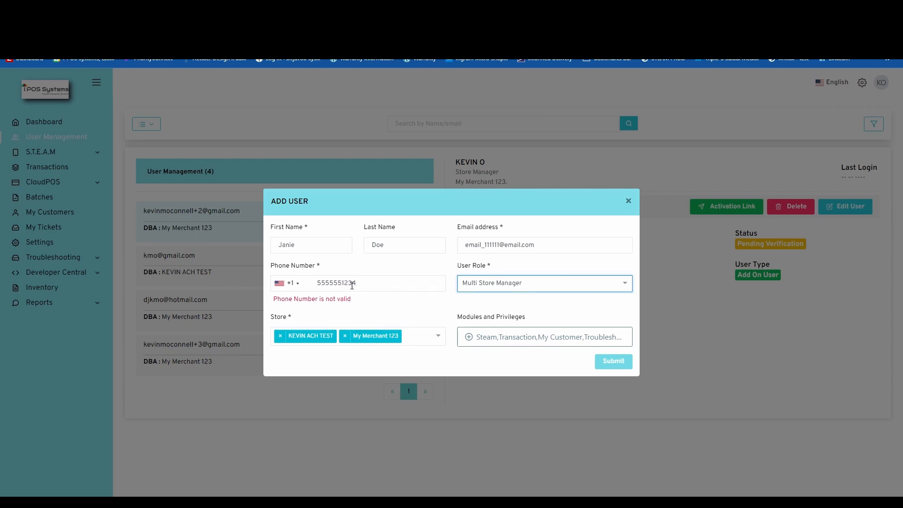
type("9545551234")
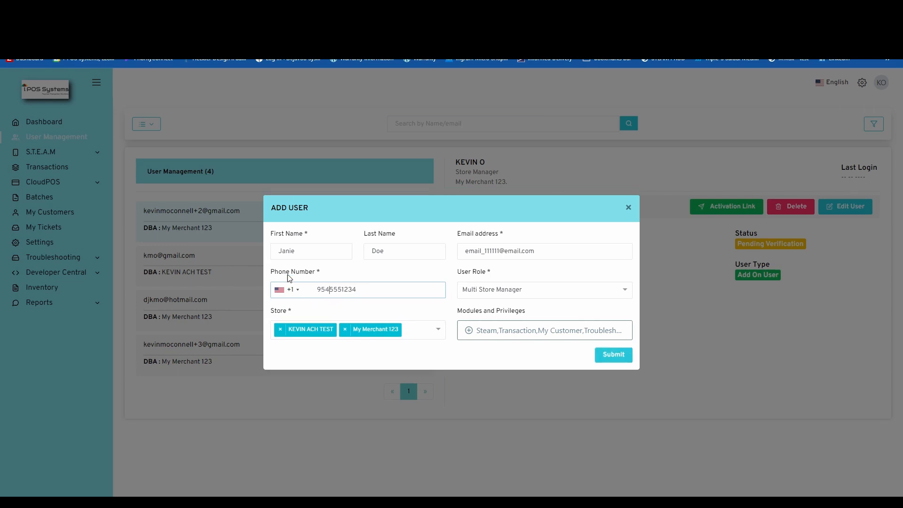
left_click(612, 355)
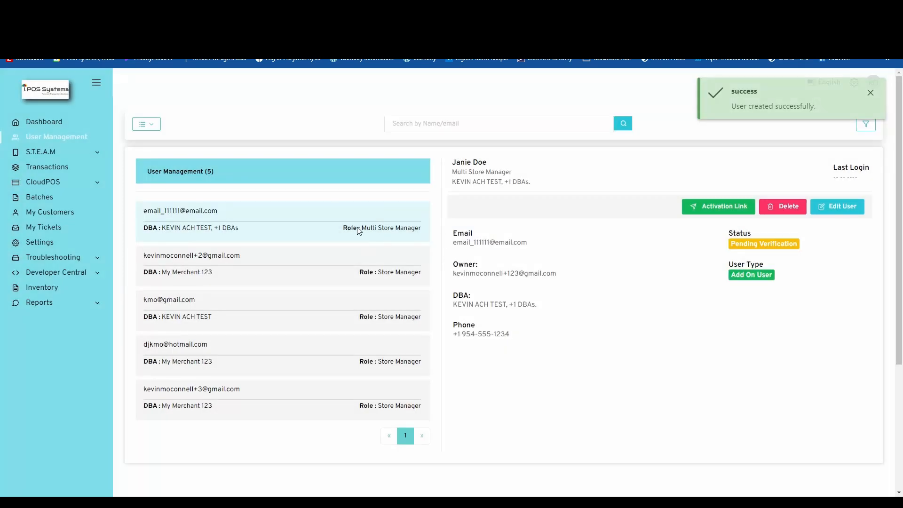
mouse_move(258, 209)
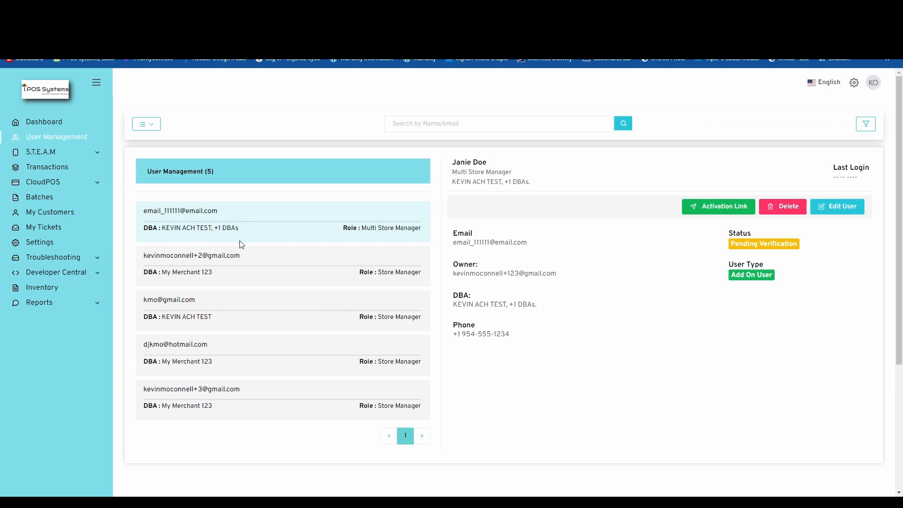
mouse_move(351, 128)
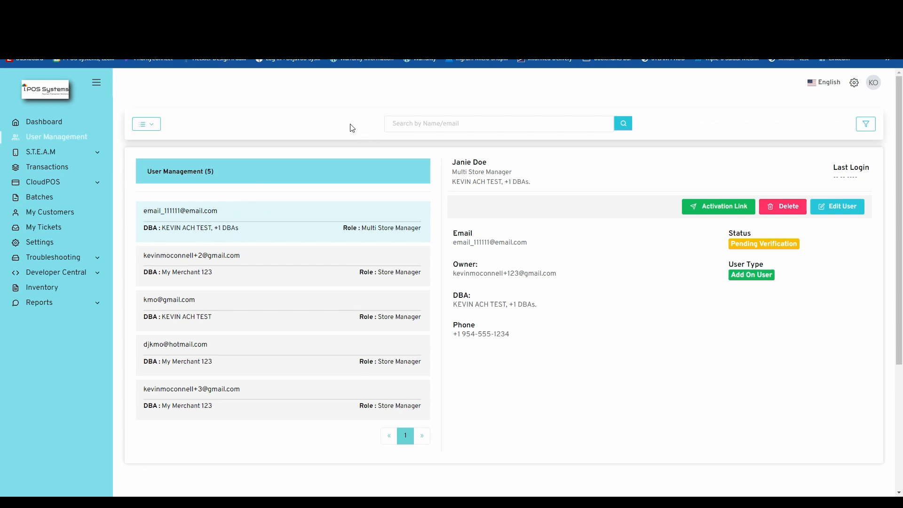